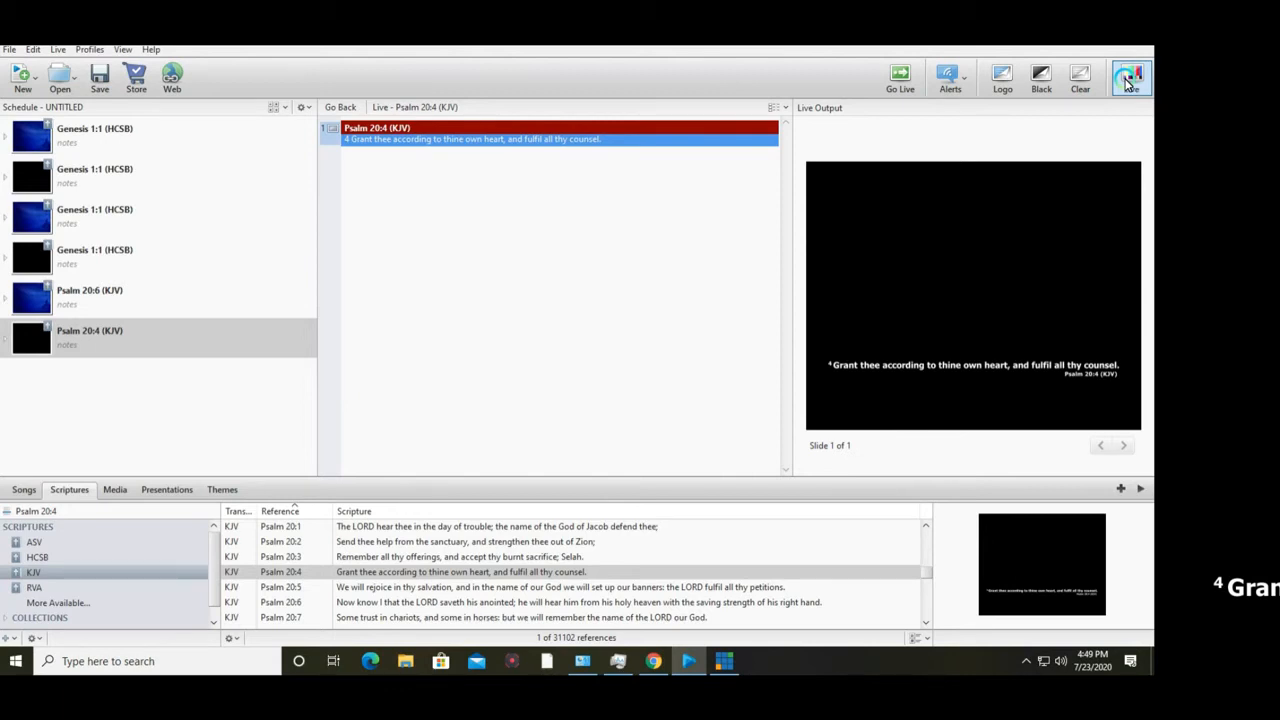
# Put Psalm 20:4 live and reduce the scripture font size in EasyWorship's Live options.
pyautogui.click(1131, 77)
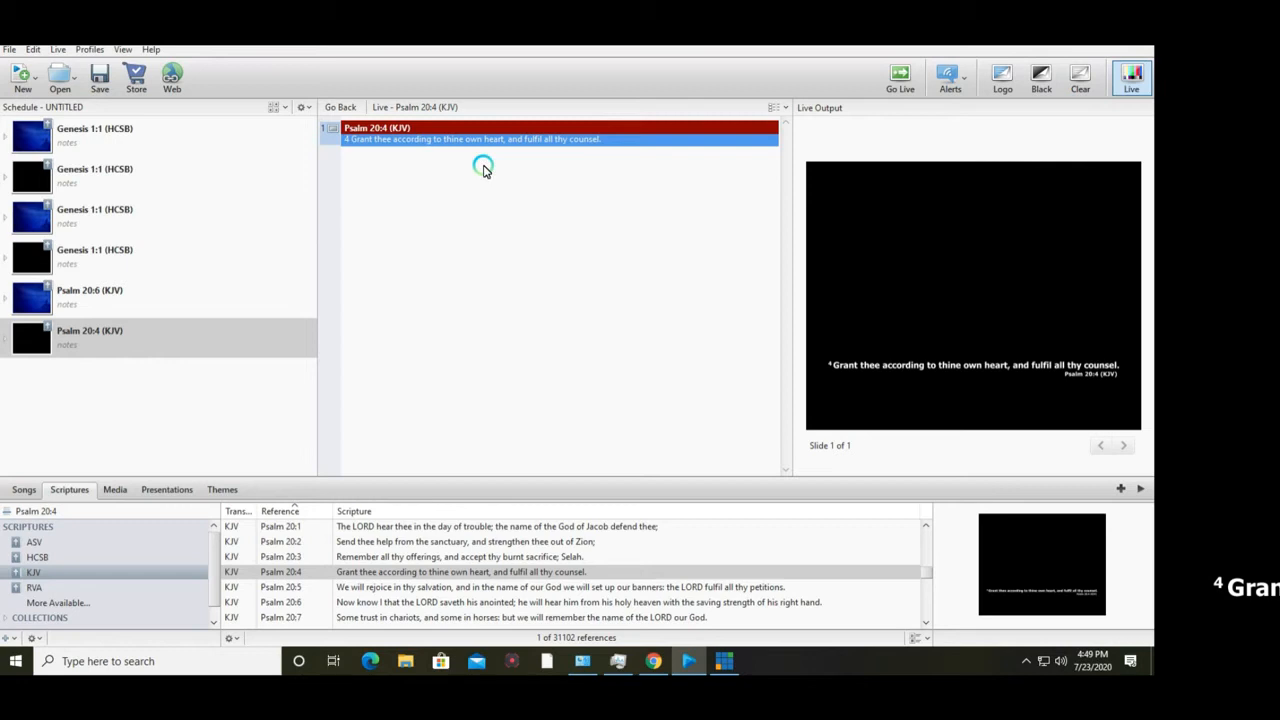
pyautogui.click(33, 48)
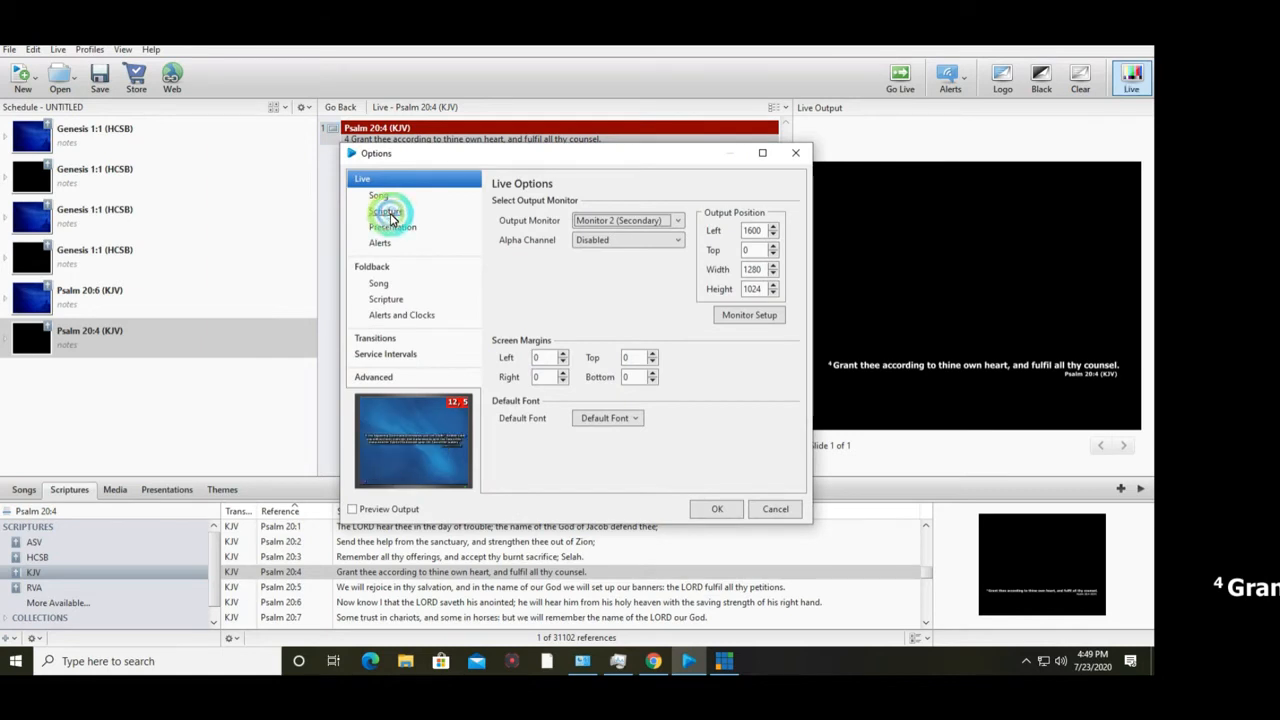
pyautogui.click(386, 211)
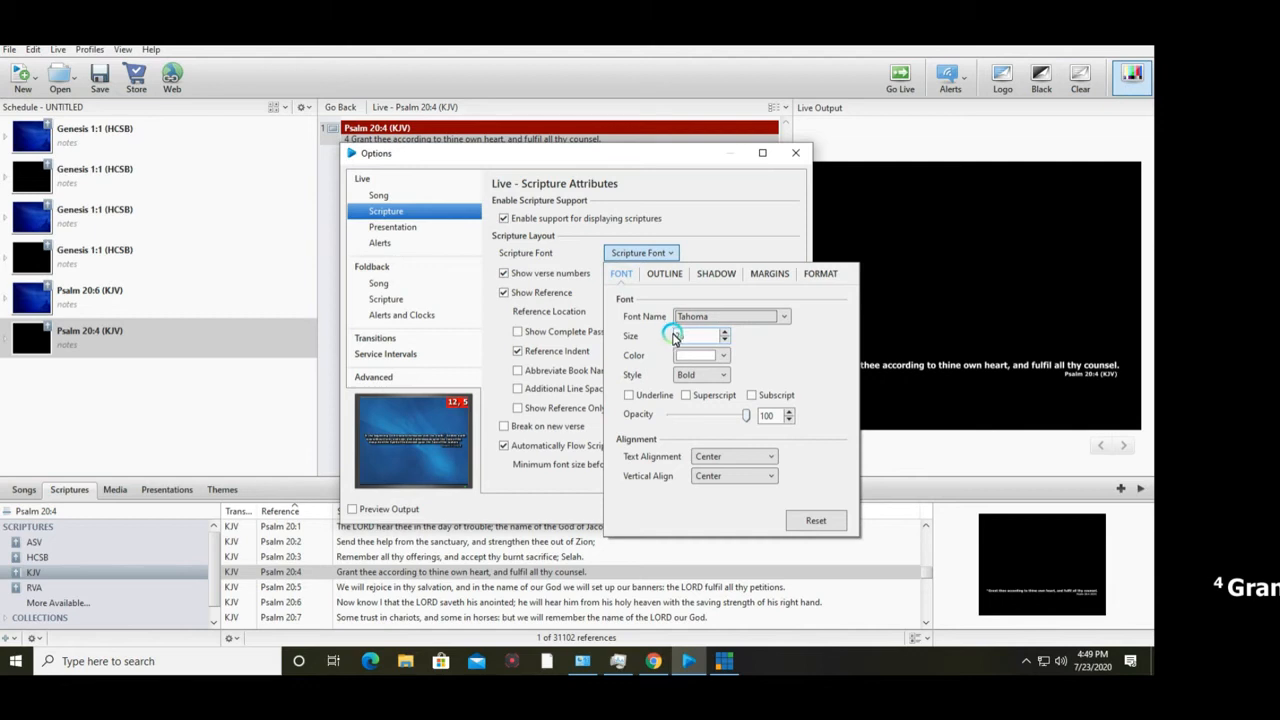
pyautogui.click(724, 331)
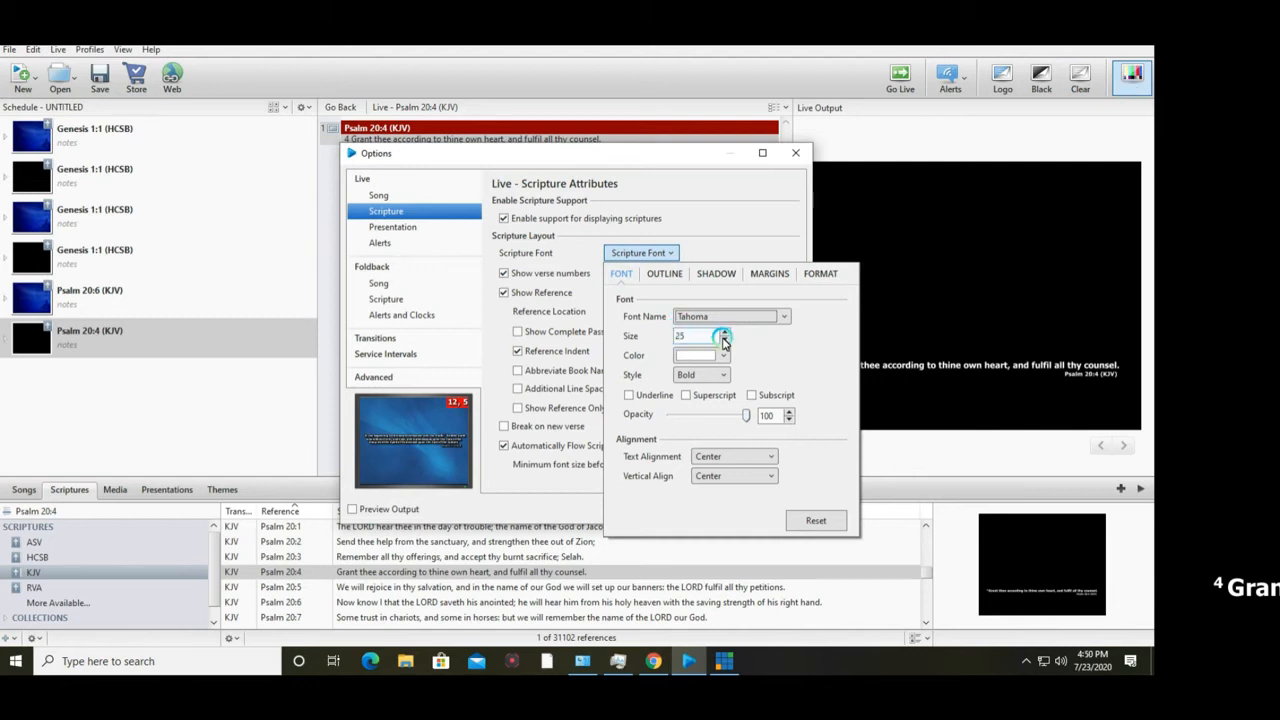
pyautogui.click(725, 340)
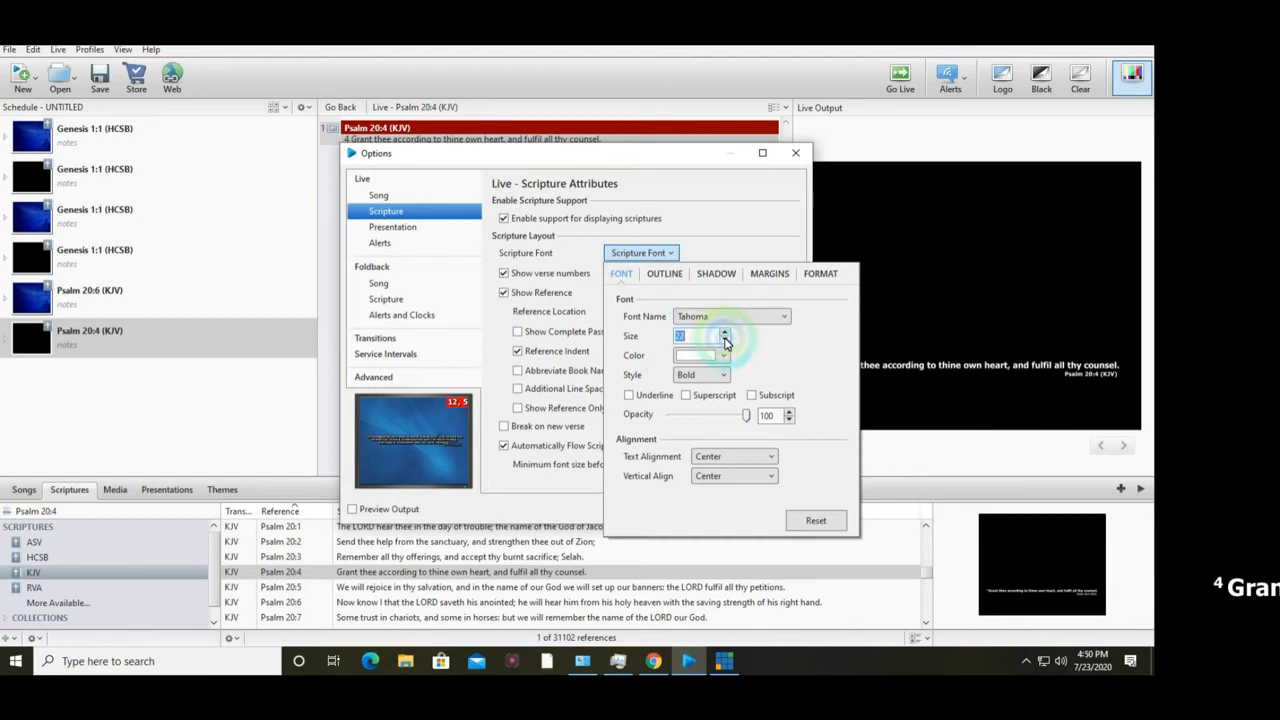
pyautogui.click(724, 336)
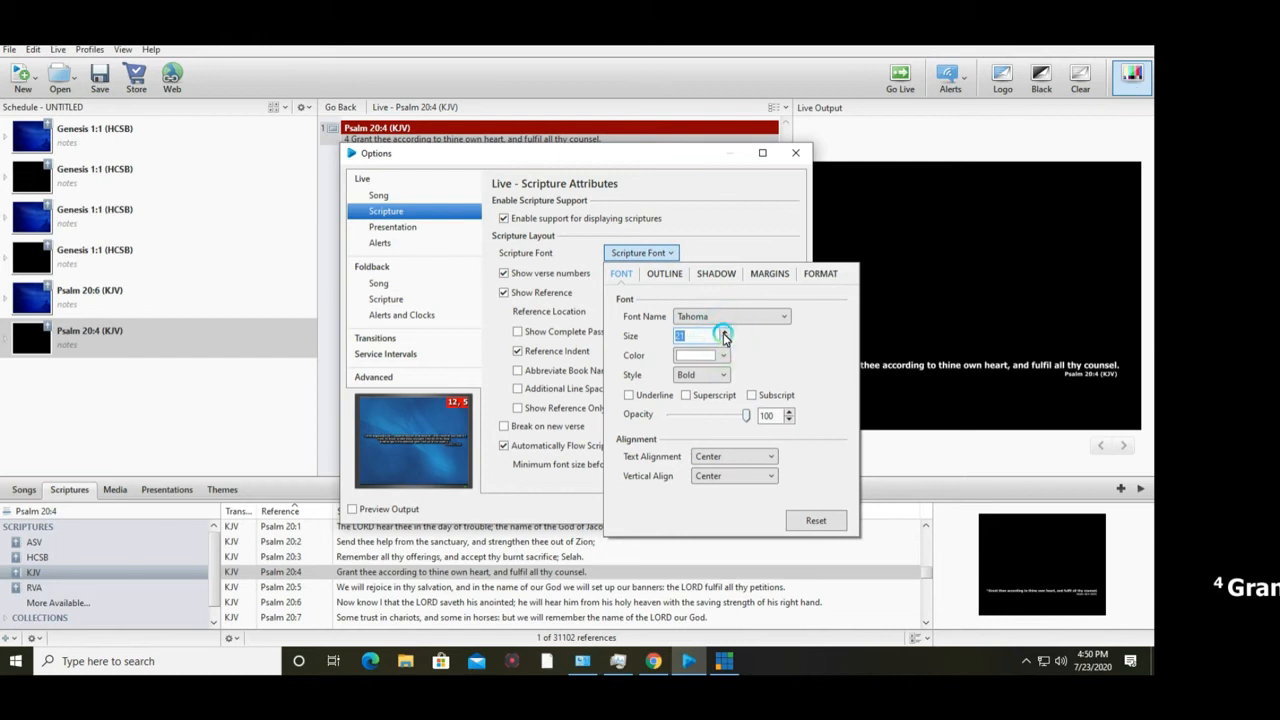
pyautogui.click(718, 509)
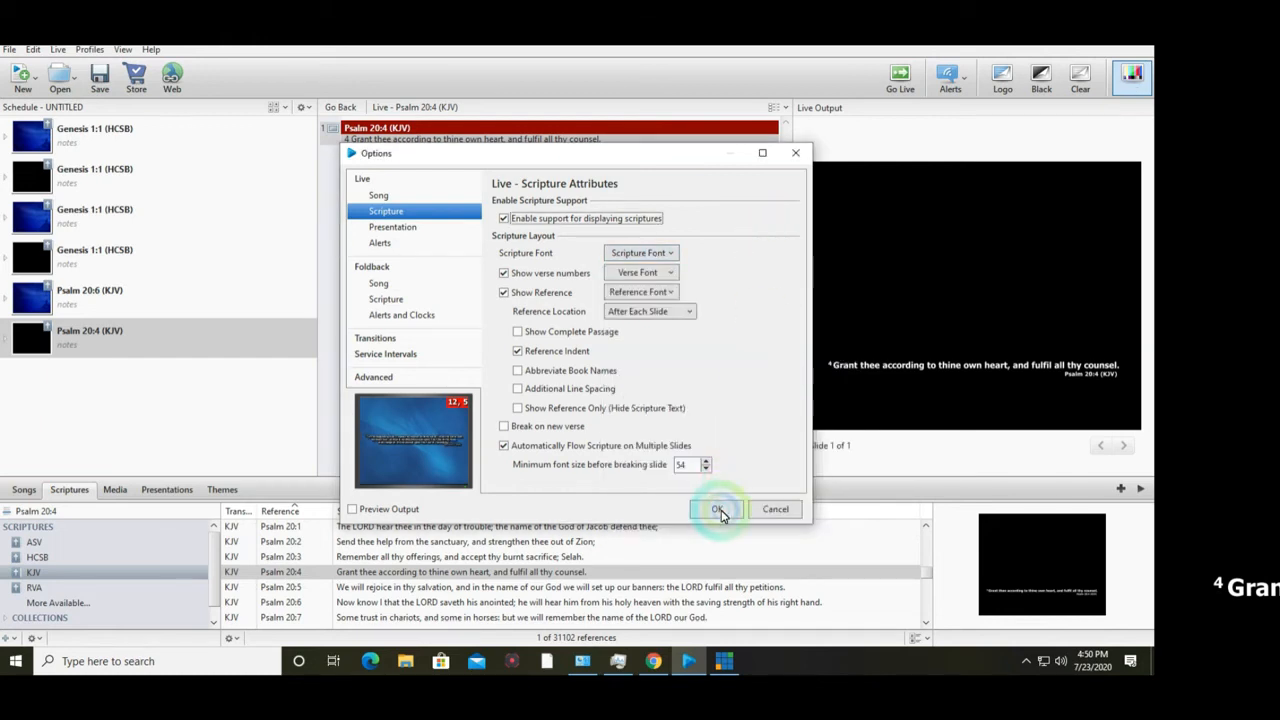
pyautogui.click(717, 509)
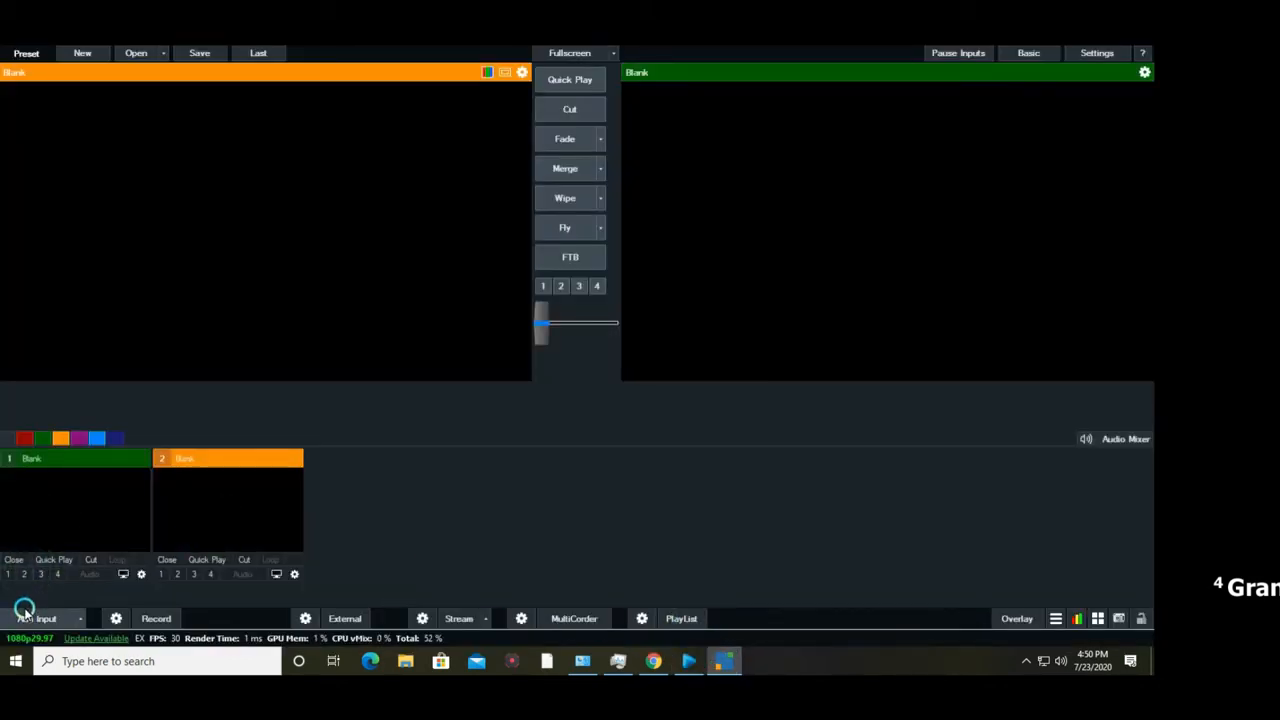
# Add a Local Desktop Capture of Display2 as a vMix input.
pyautogui.click(40, 618)
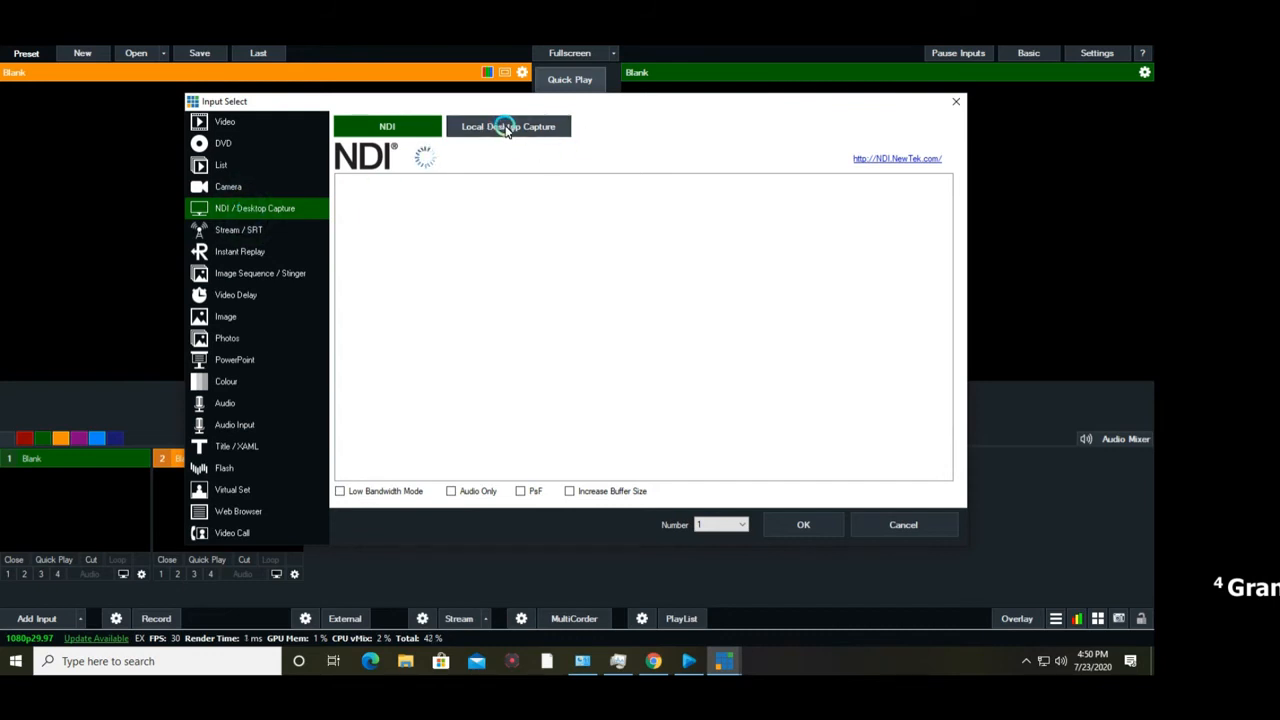
pyautogui.click(508, 126)
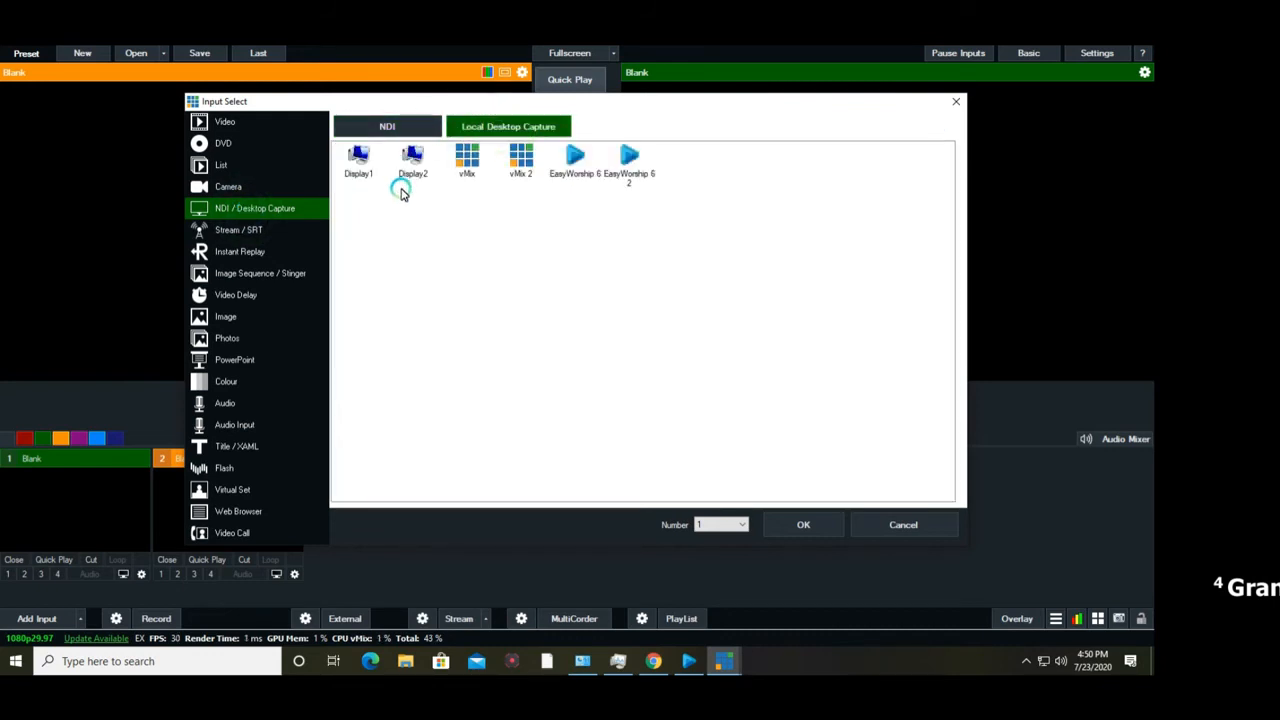
pyautogui.click(412, 160)
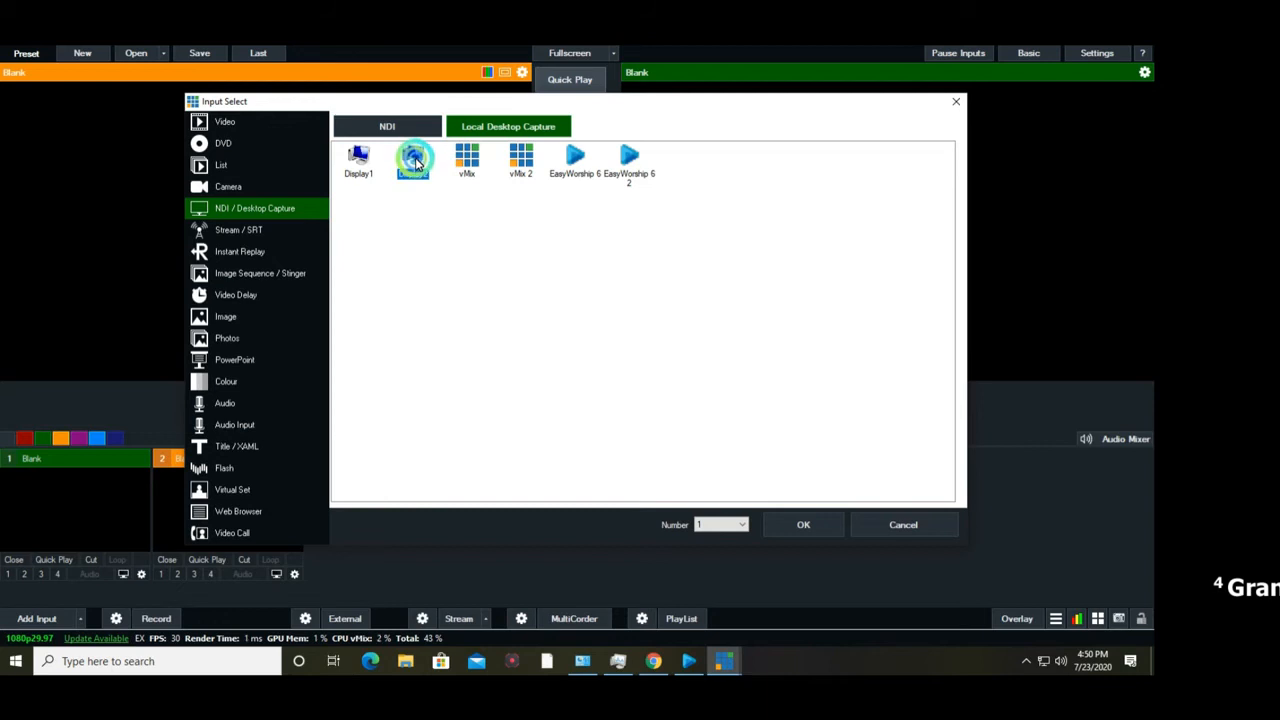
pyautogui.click(802, 524)
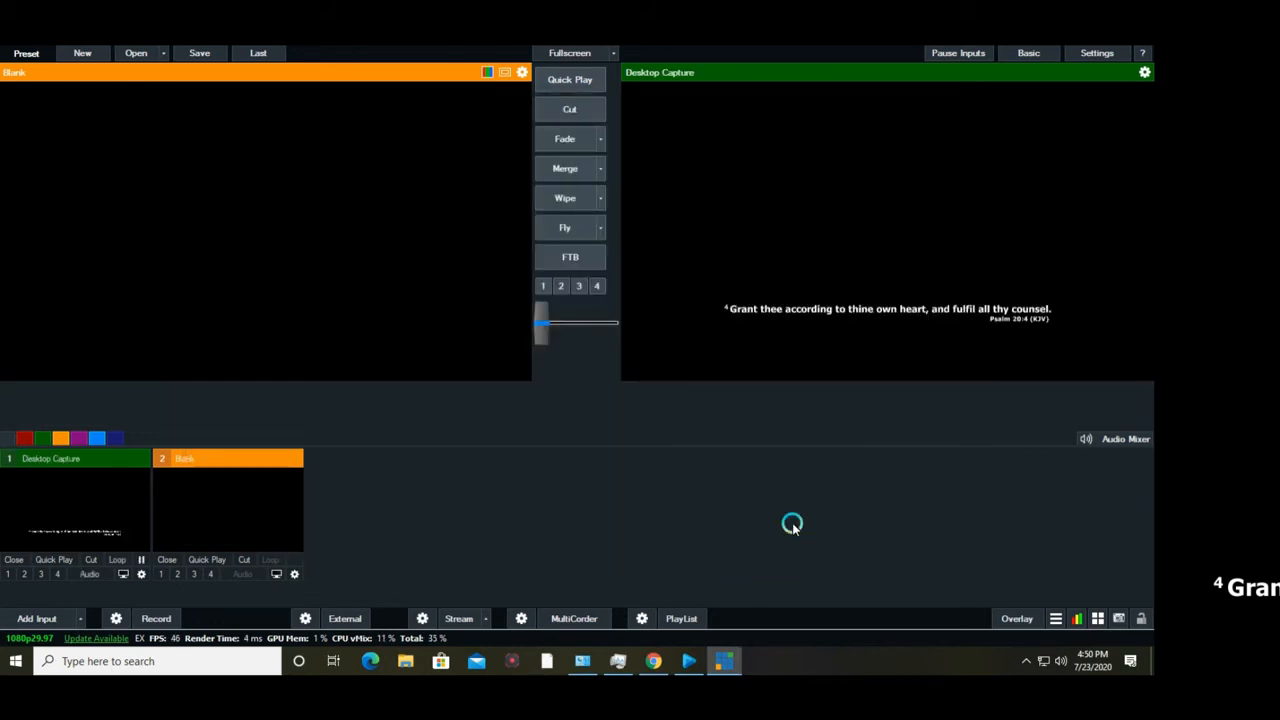
pyautogui.moveTo(785, 518)
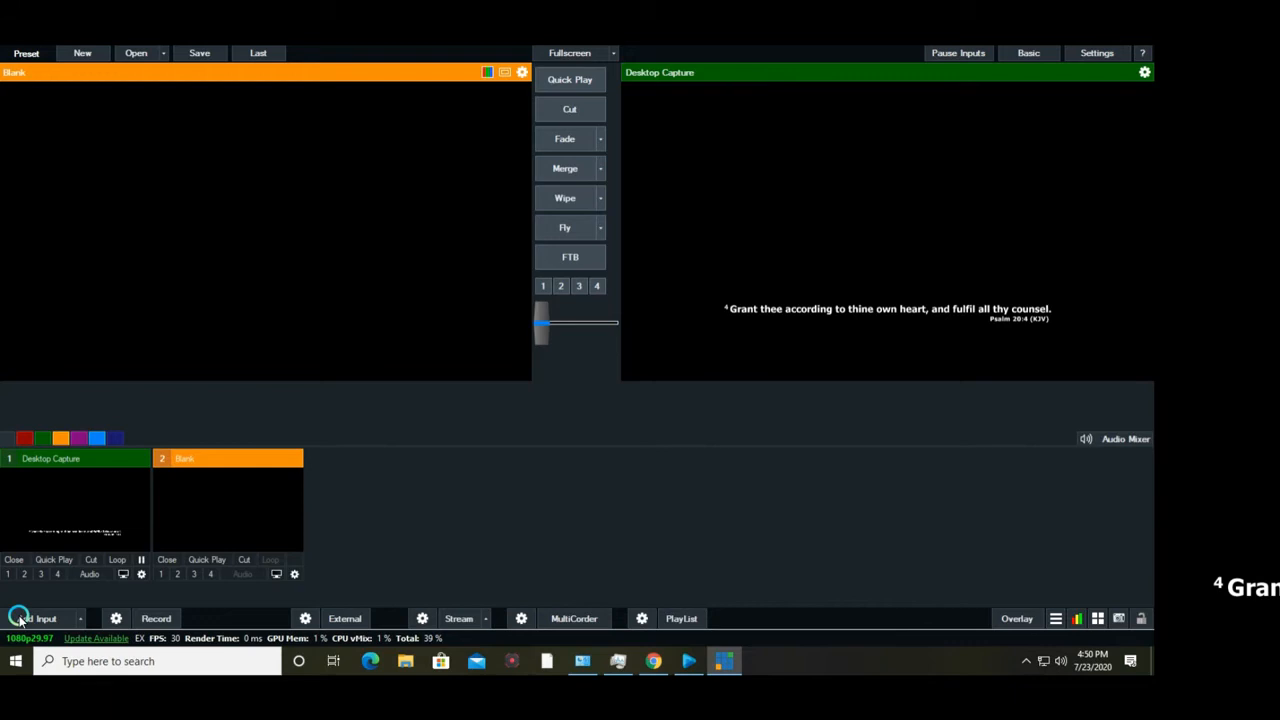
# Add a Camera input using the Logitech HD Webcam C525.
pyautogui.click(40, 618)
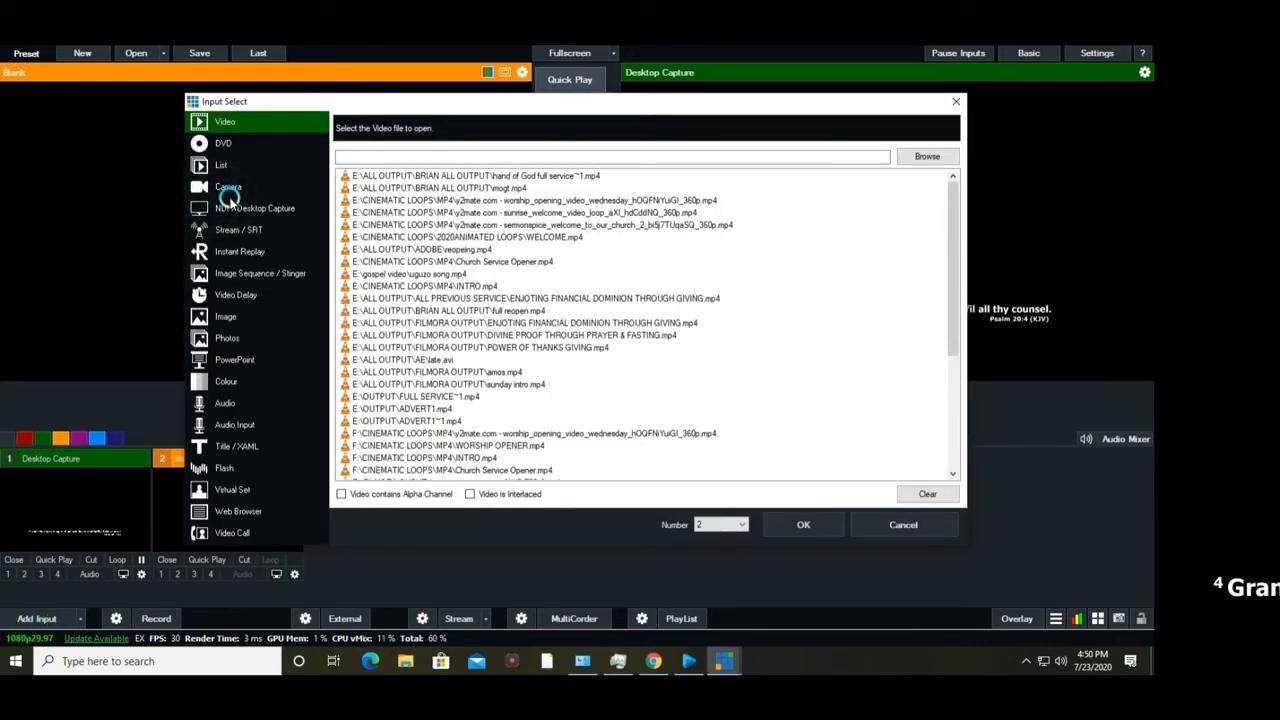
pyautogui.click(228, 187)
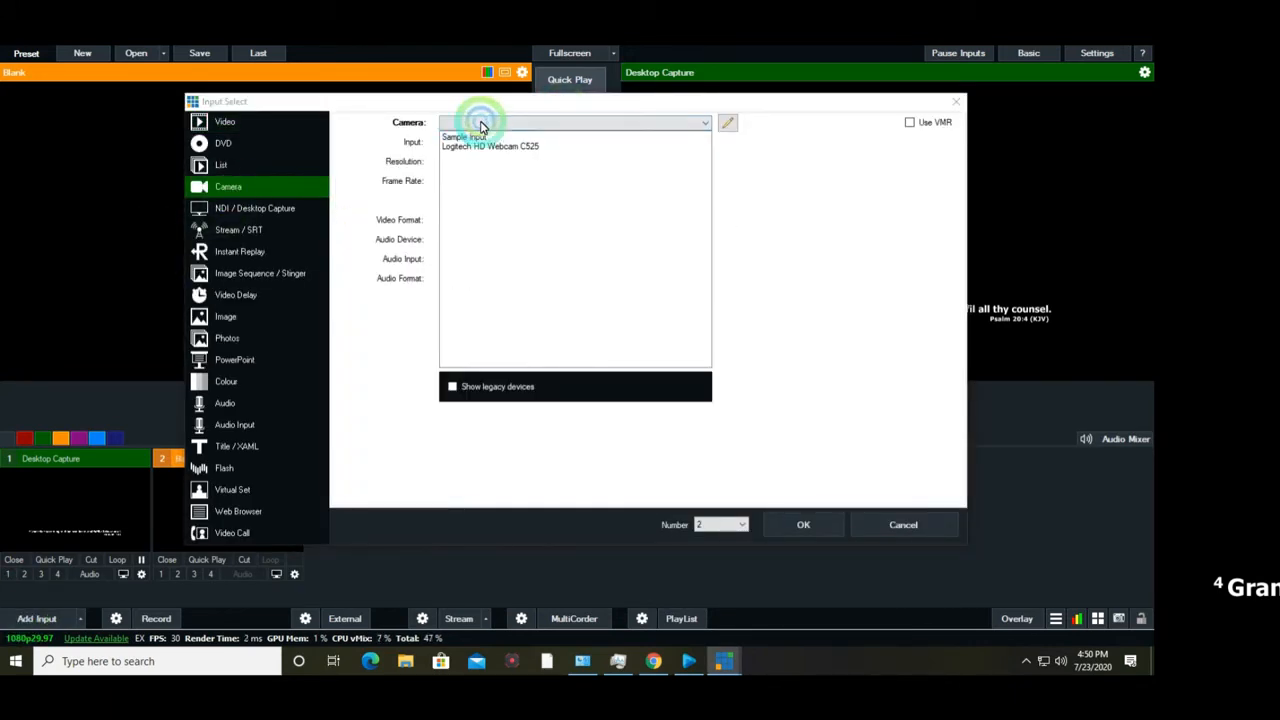
pyautogui.click(489, 146)
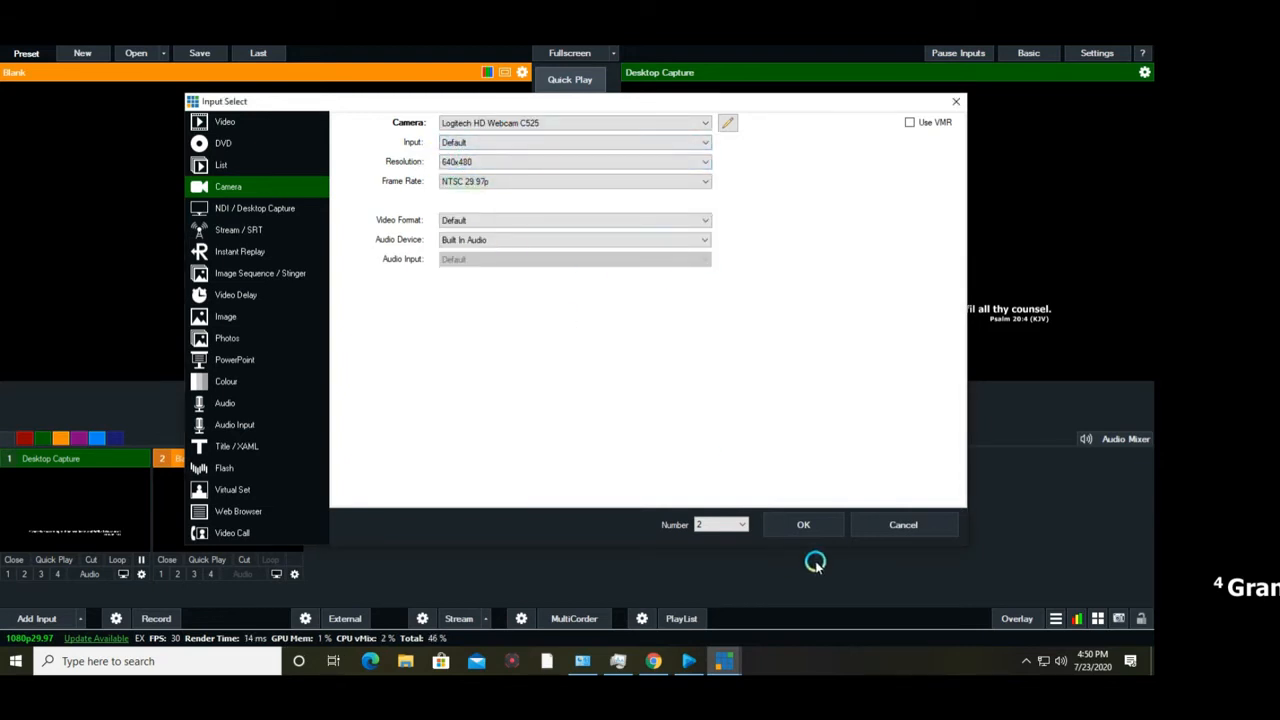
pyautogui.click(803, 524)
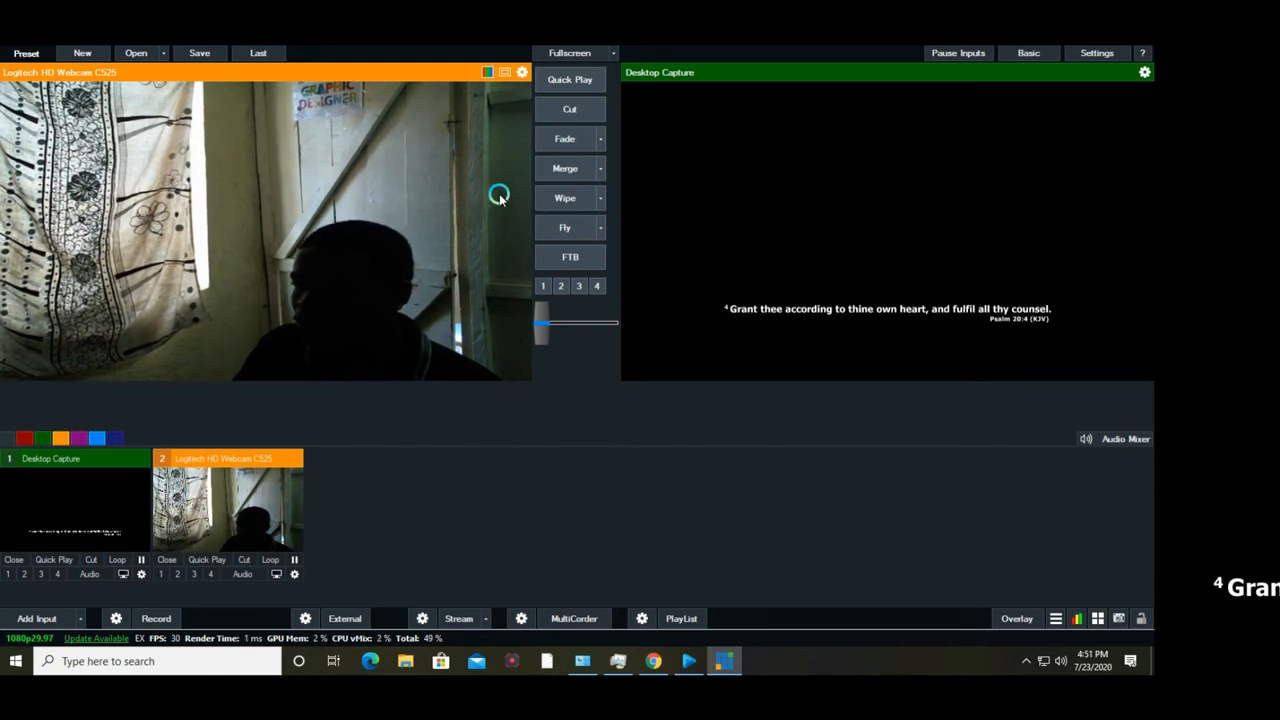
# Cut the webcam to output, colour-key black out of the desktop capture, and return to EasyWorship.
pyautogui.click(570, 108)
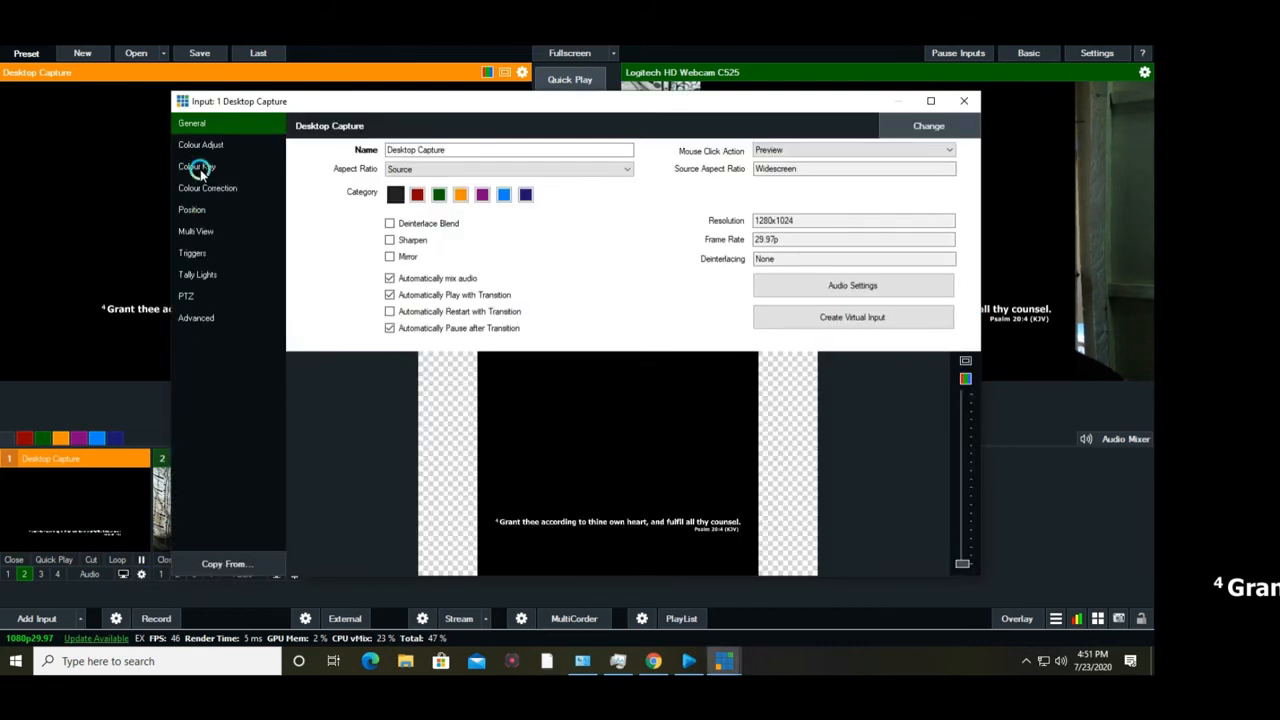
pyautogui.click(196, 166)
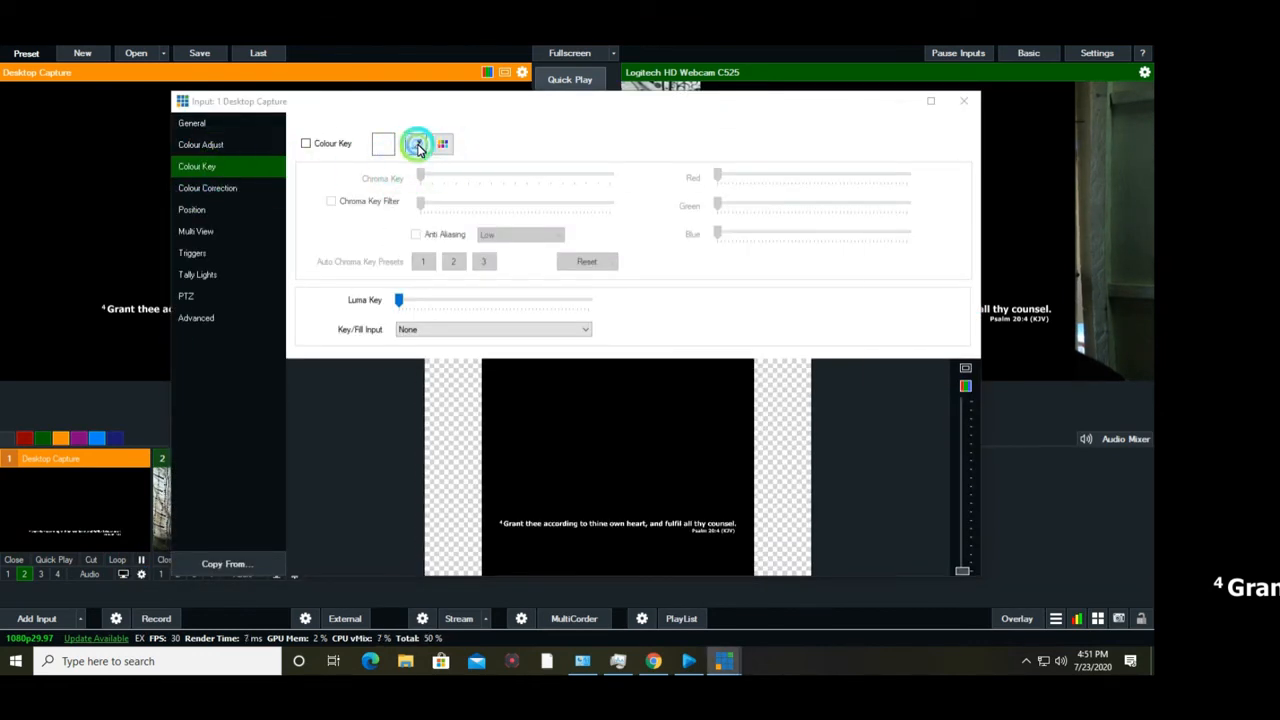
pyautogui.click(306, 143)
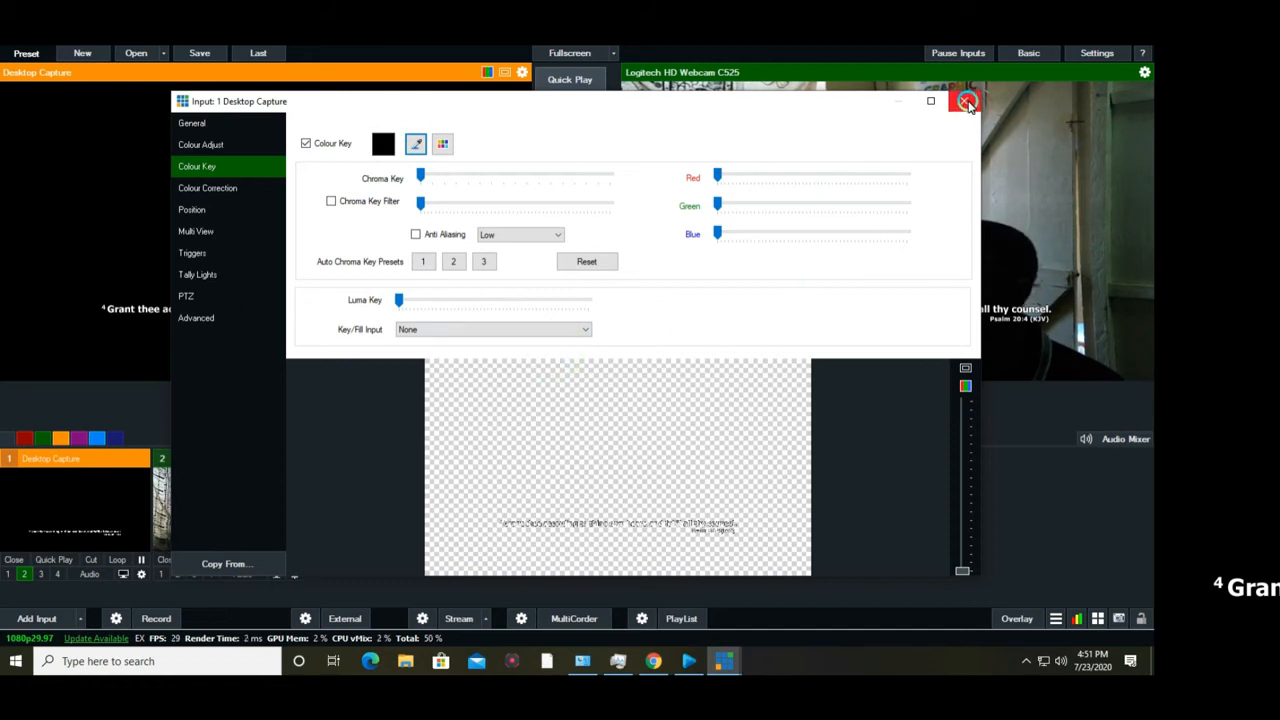
pyautogui.click(966, 101)
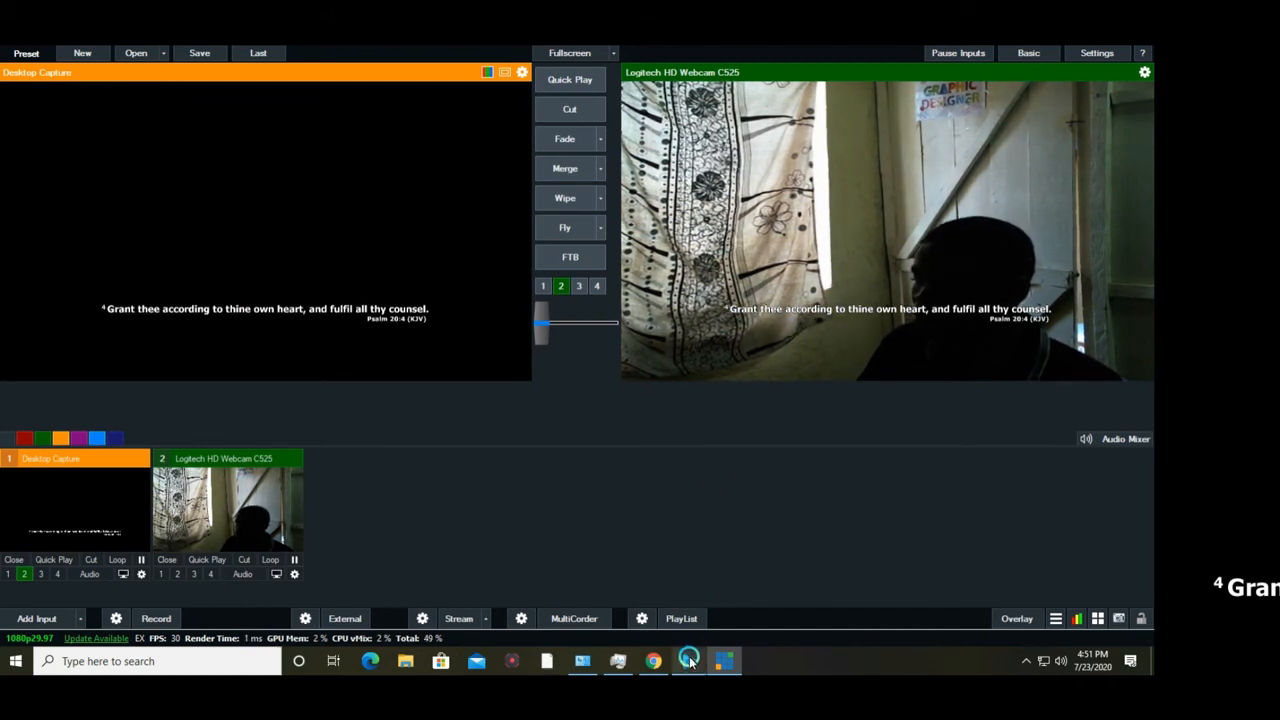
pyautogui.click(686, 660)
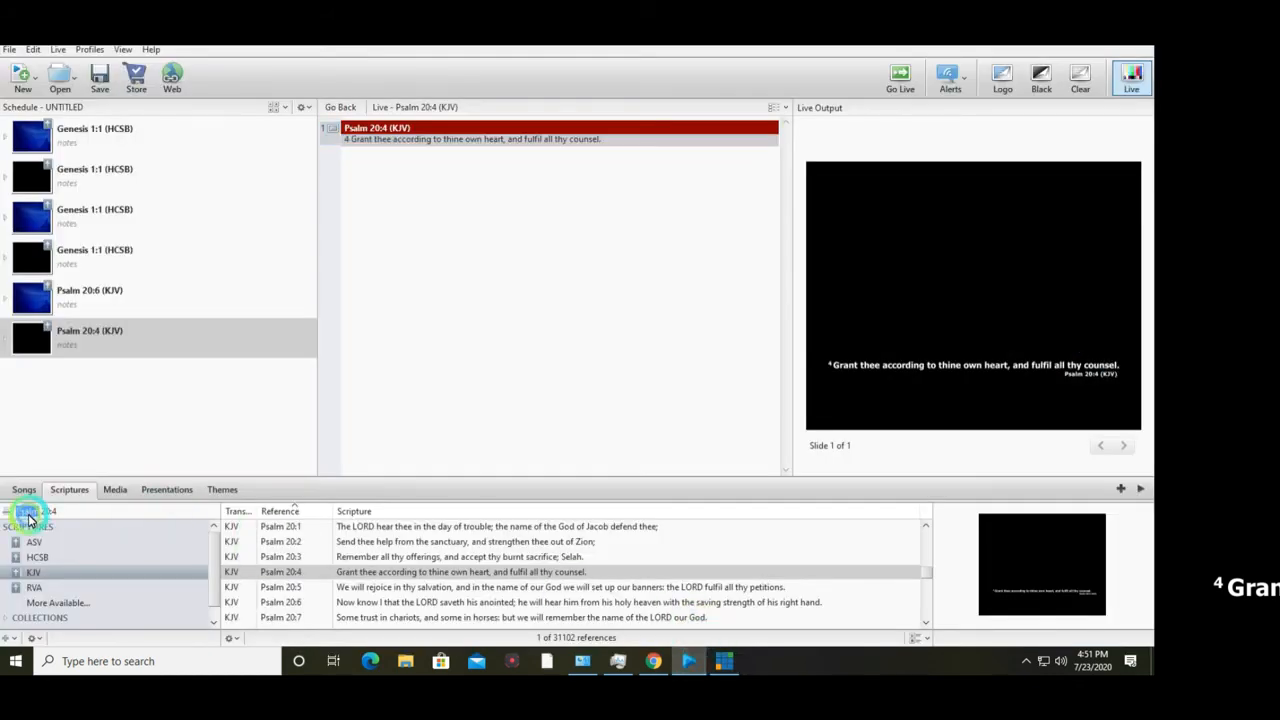